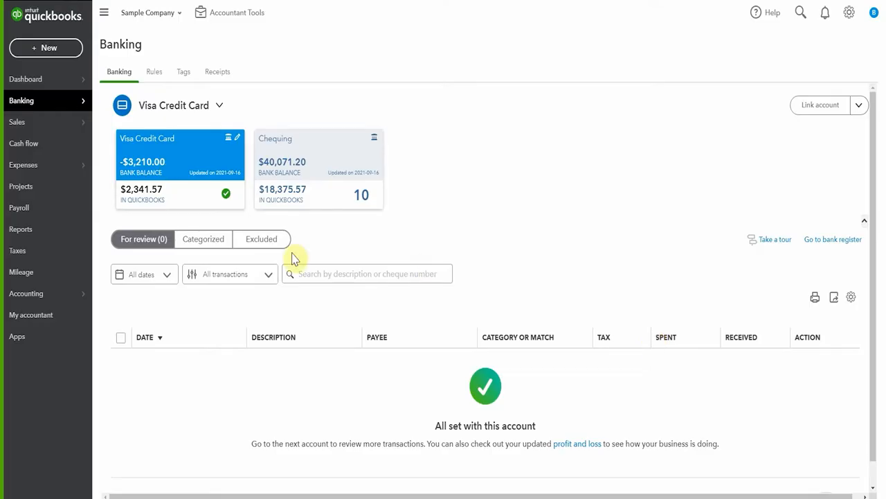
mouse_move(446, 362)
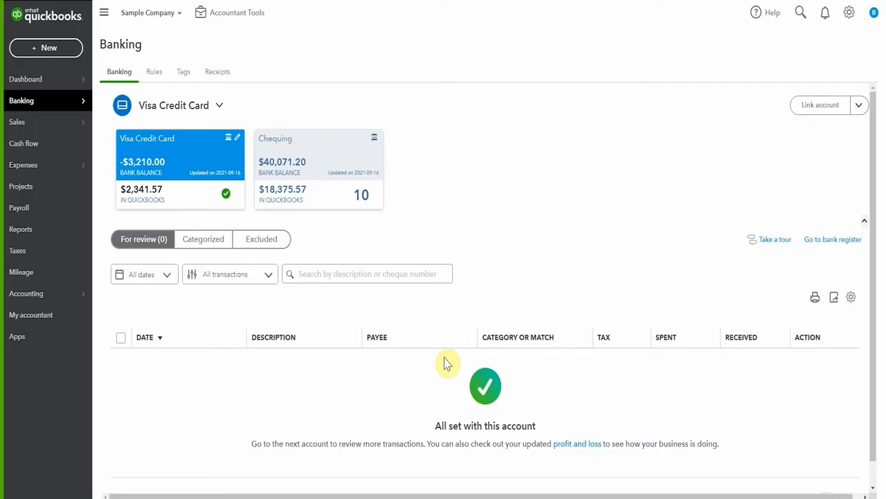
From Banking, reach the Visa Credit Card account history register via 'Go to bank register'.
left_click(25, 293)
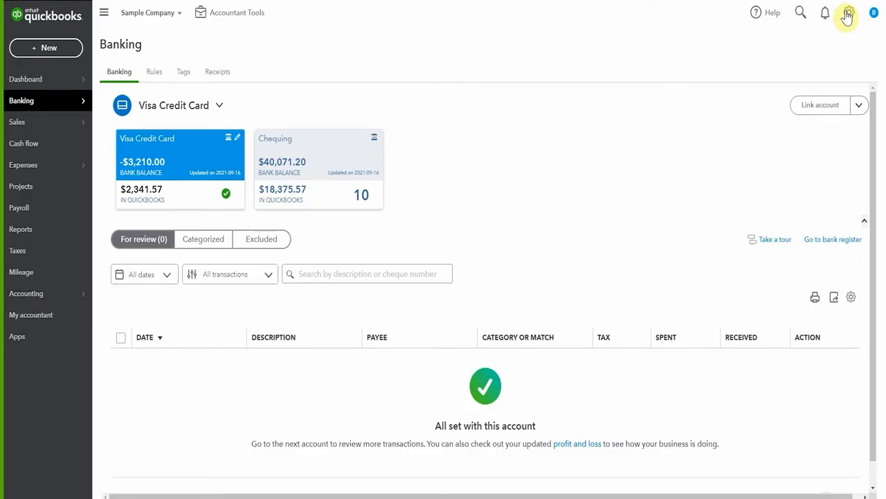
left_click(851, 14)
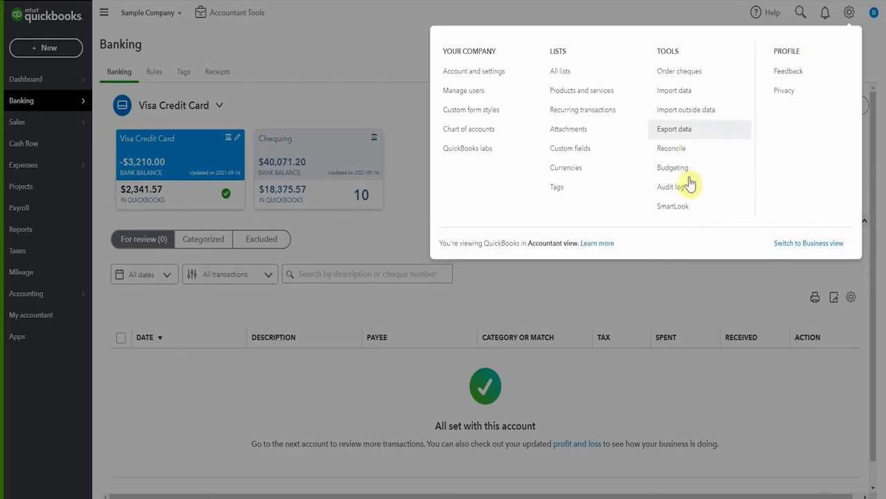
left_click(848, 14)
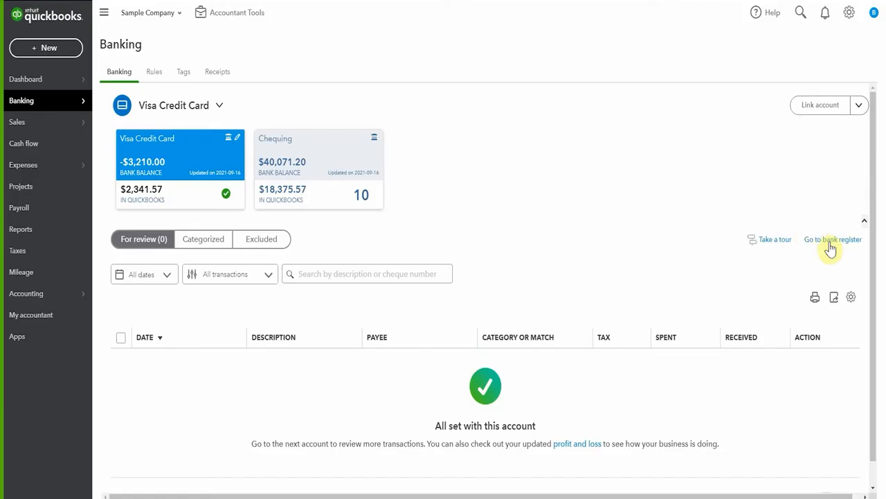
left_click(835, 239)
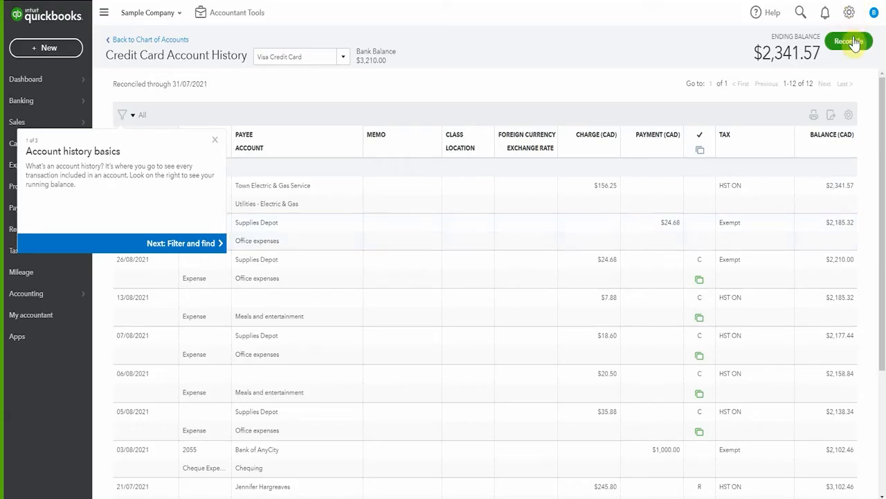
Begin reconciling the Visa Credit Card with ending balance 2,210.00 dated 31/08/2021.
left_click(850, 39)
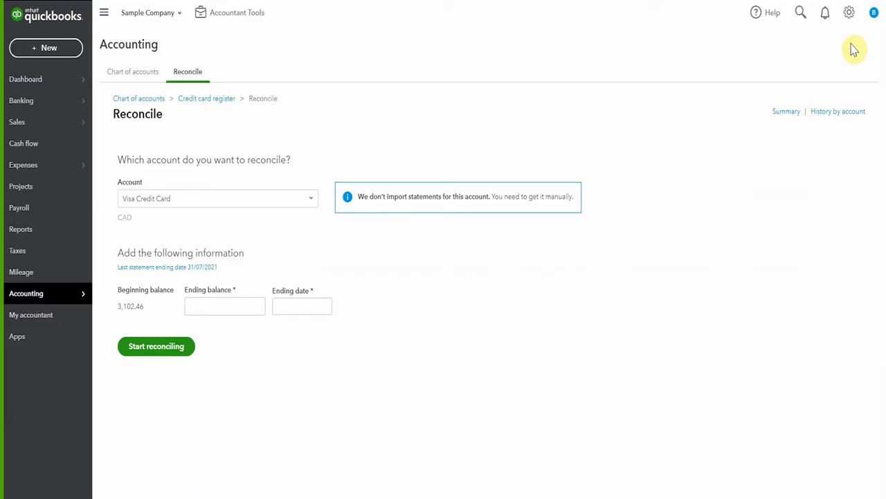
mouse_move(165, 327)
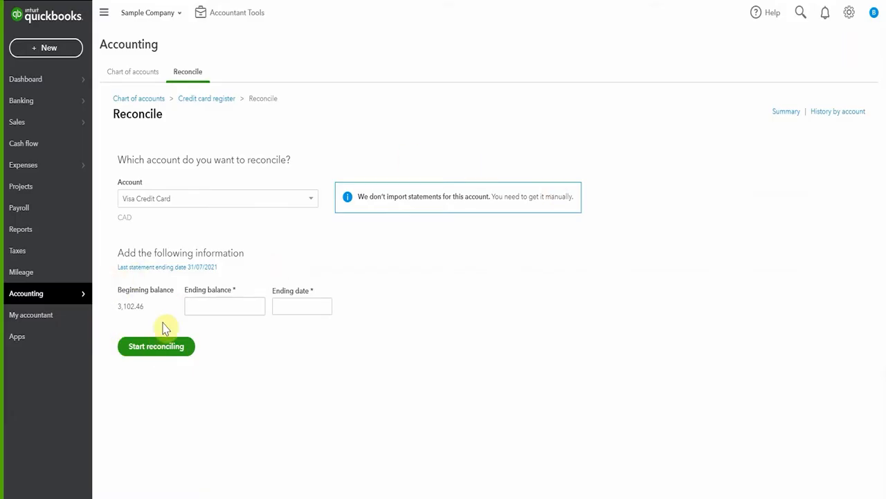
mouse_move(163, 278)
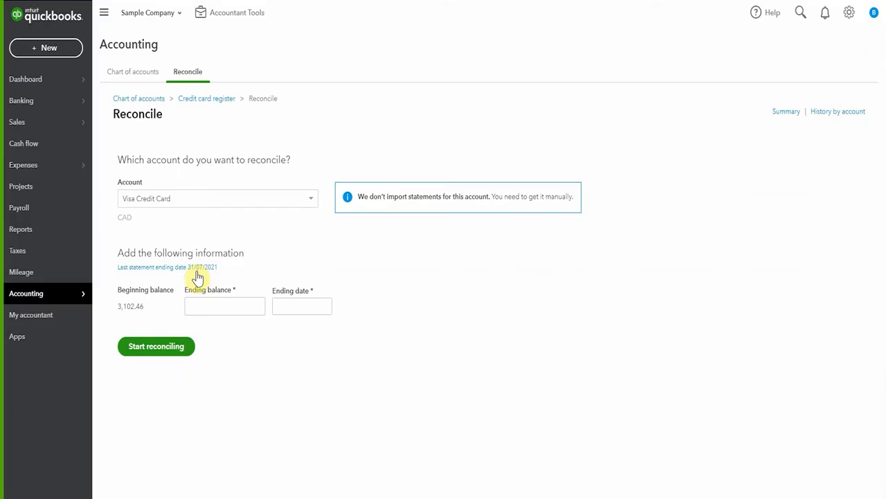
mouse_move(149, 337)
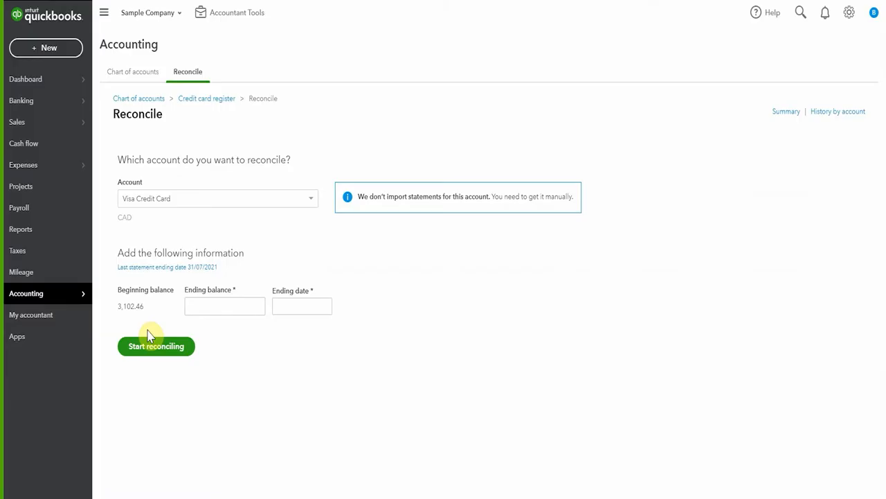
mouse_move(292, 396)
type("31/08/2021")
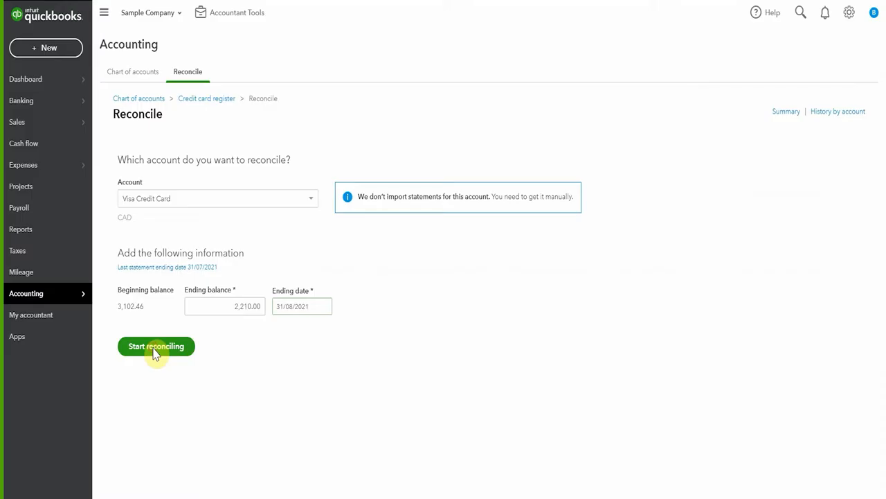
left_click(155, 347)
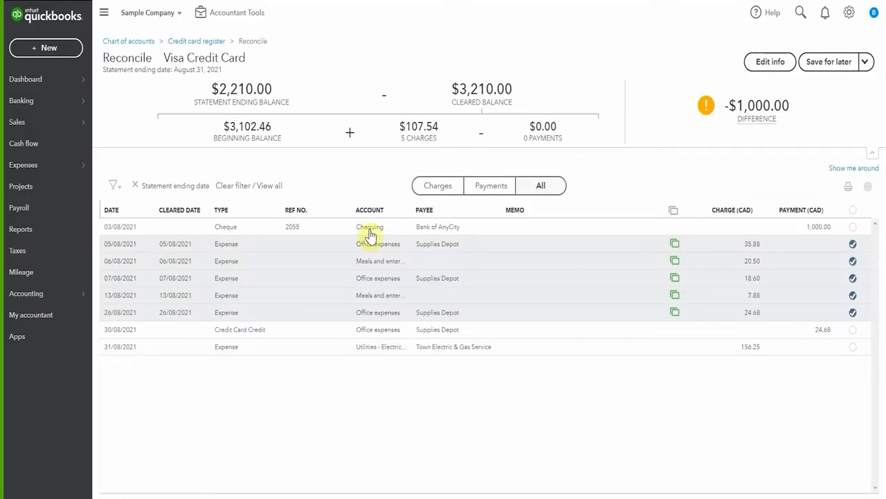
mouse_move(756, 290)
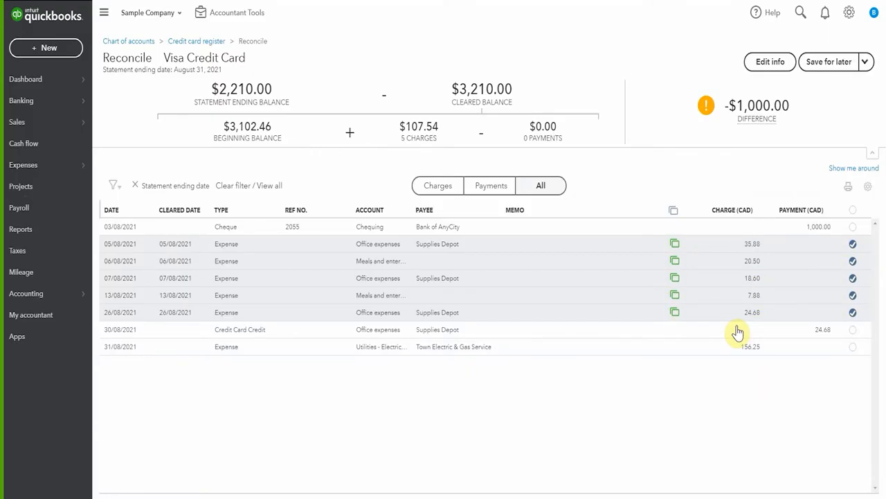
mouse_move(834, 180)
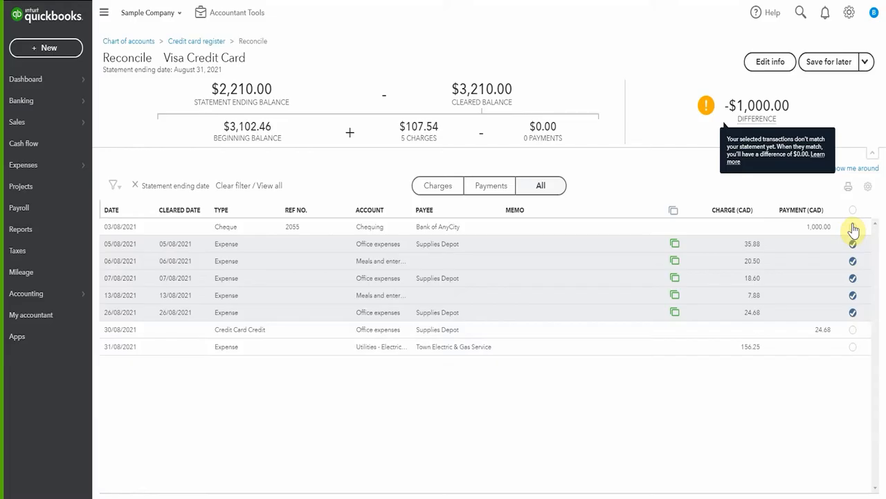
Mark the 03/08/2021 $1,000 Bank of AnyCity cheque cleared, bringing the difference to $0.00.
left_click(853, 227)
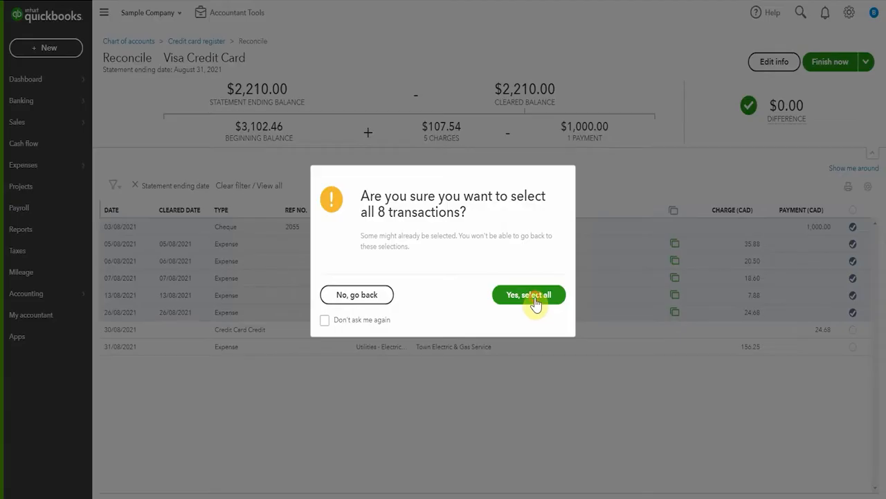
Confirm selecting all 8 transactions, then untick them all, leaving a -$892.46 difference.
left_click(529, 294)
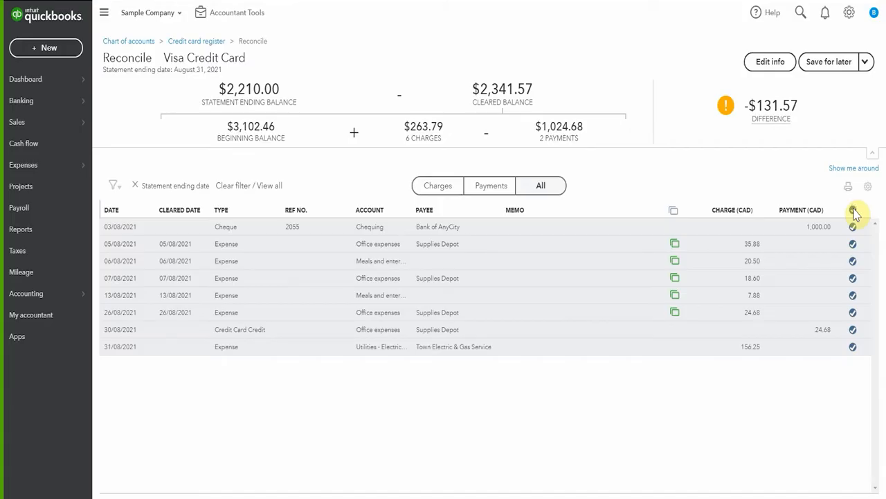
left_click(853, 209)
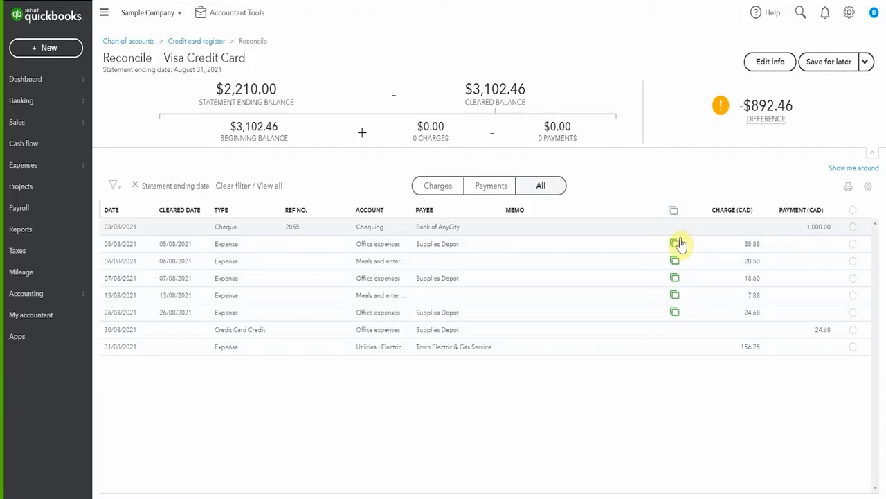
mouse_move(684, 399)
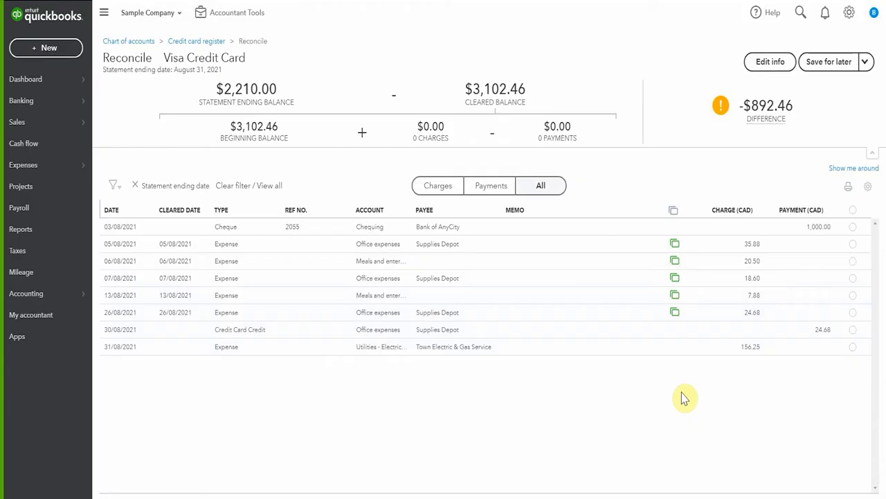
mouse_move(770, 327)
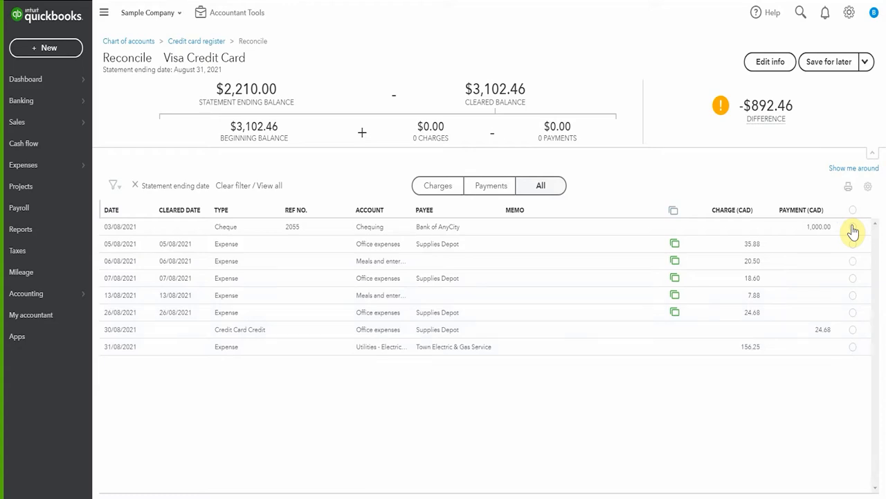
Clear the $1,000 cheque and the 25.88, 20.50, 7.88 and 24.68 August charges for a $0.00 difference.
left_click(851, 228)
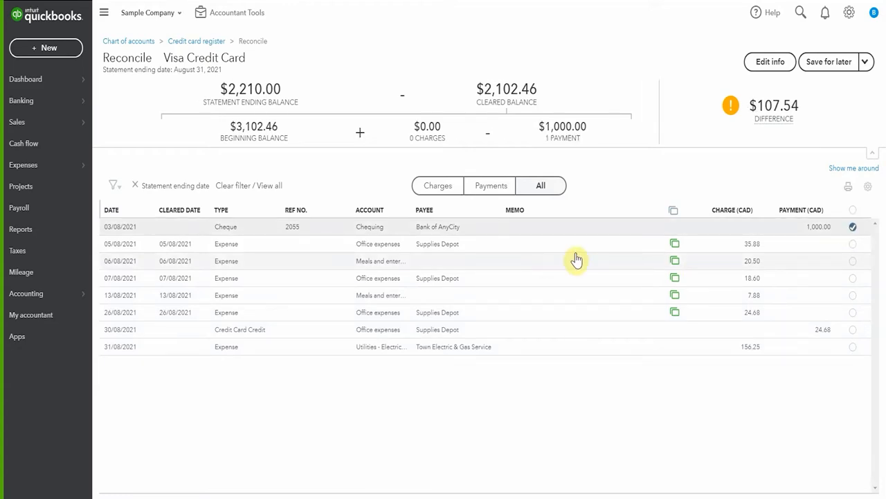
left_click(853, 243)
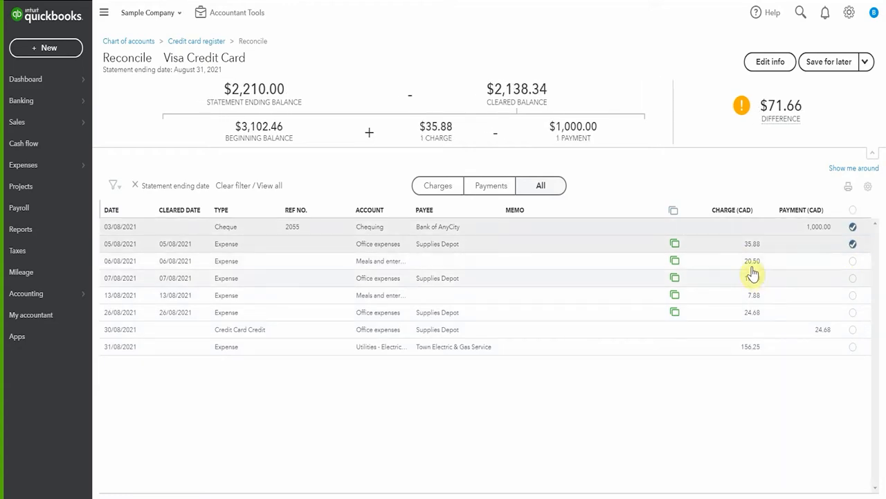
left_click(852, 260)
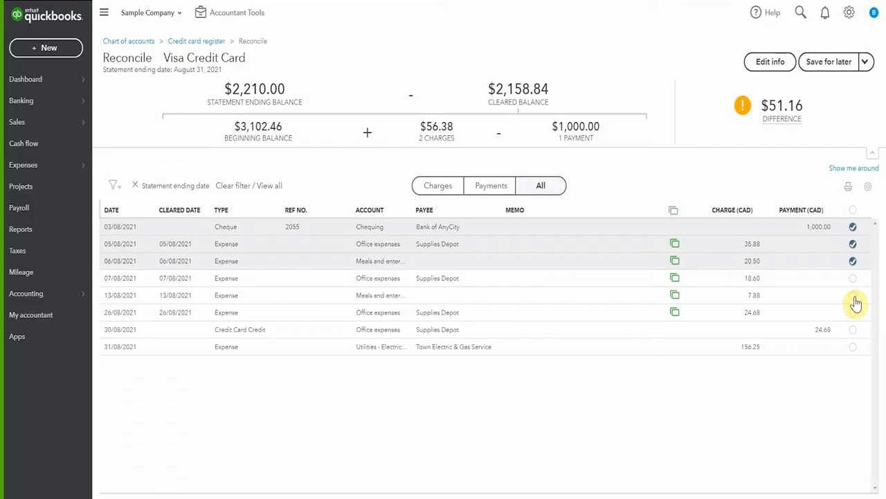
left_click(851, 302)
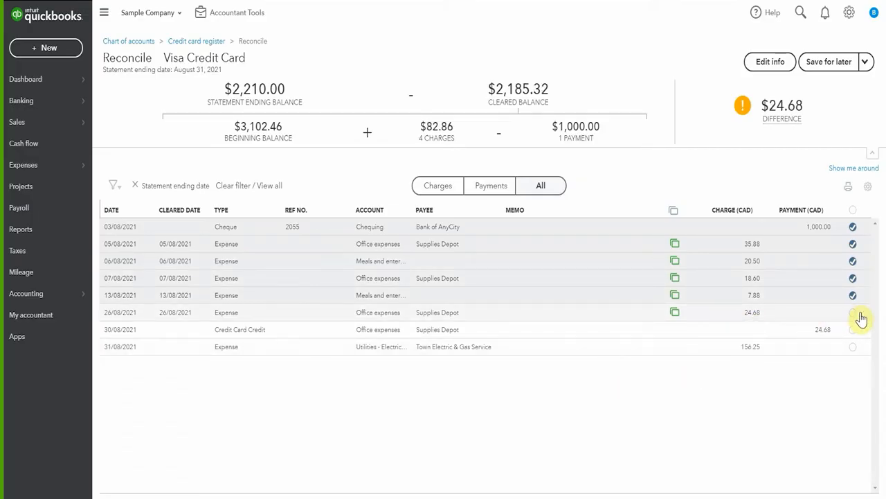
mouse_move(857, 316)
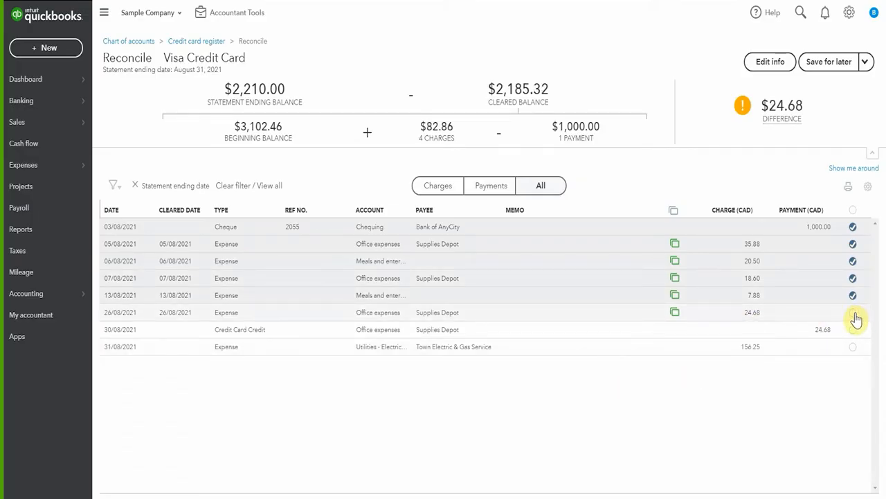
left_click(853, 318)
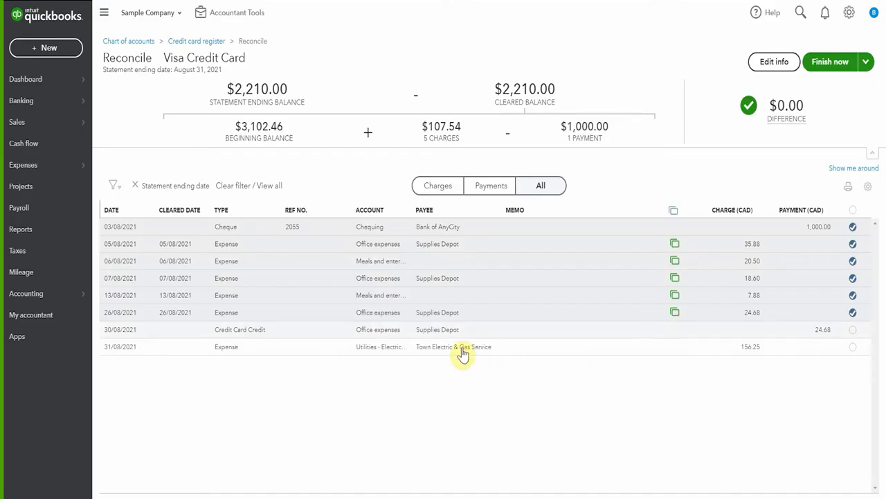
mouse_move(282, 336)
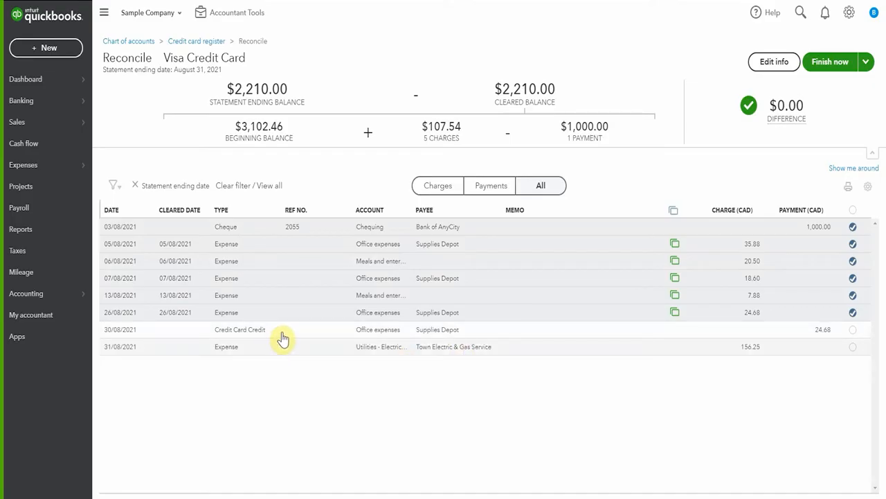
mouse_move(637, 470)
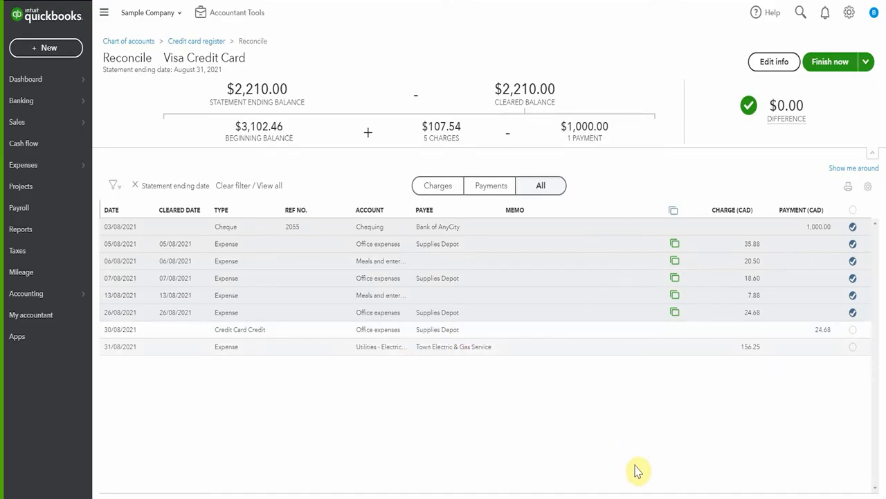
mouse_move(805, 371)
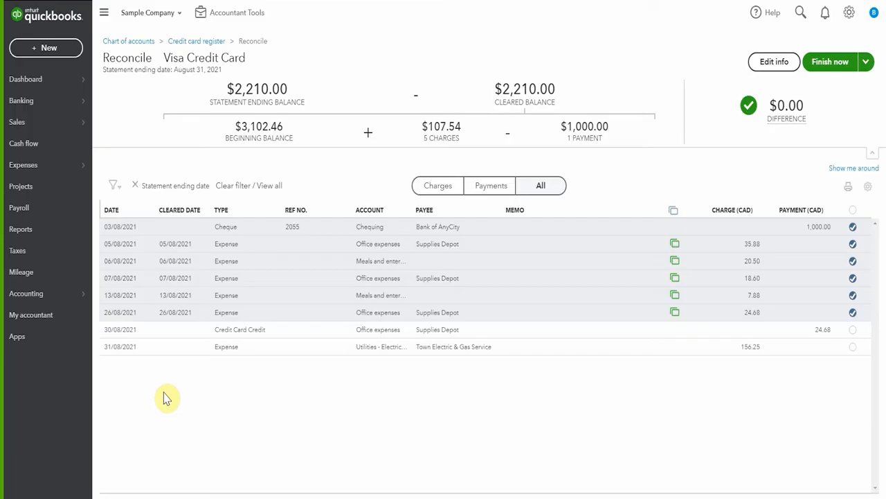
mouse_move(155, 335)
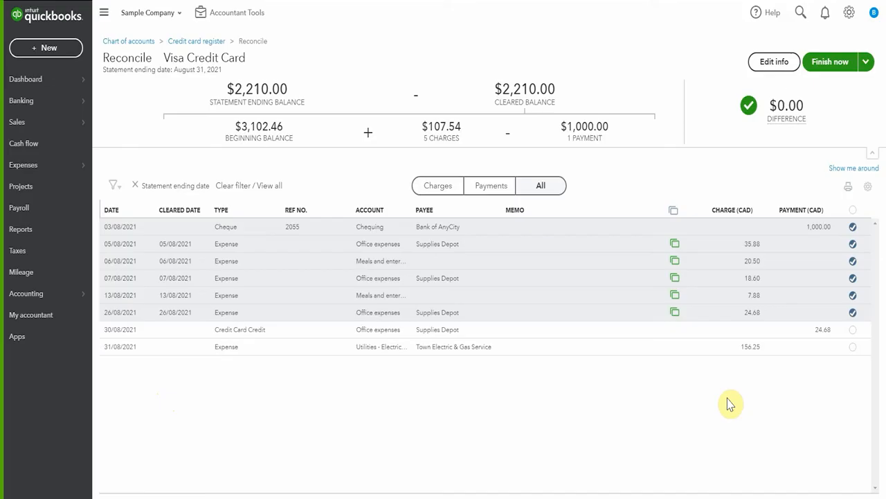
mouse_move(476, 383)
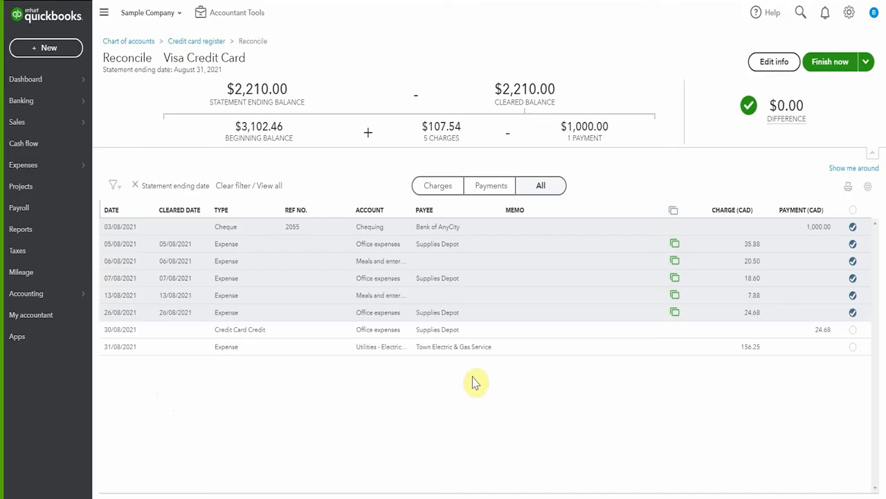
mouse_move(327, 381)
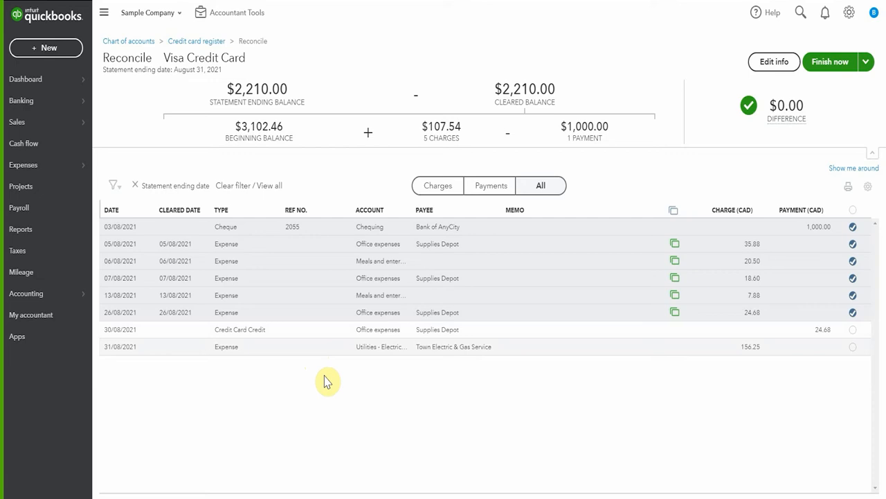
mouse_move(326, 383)
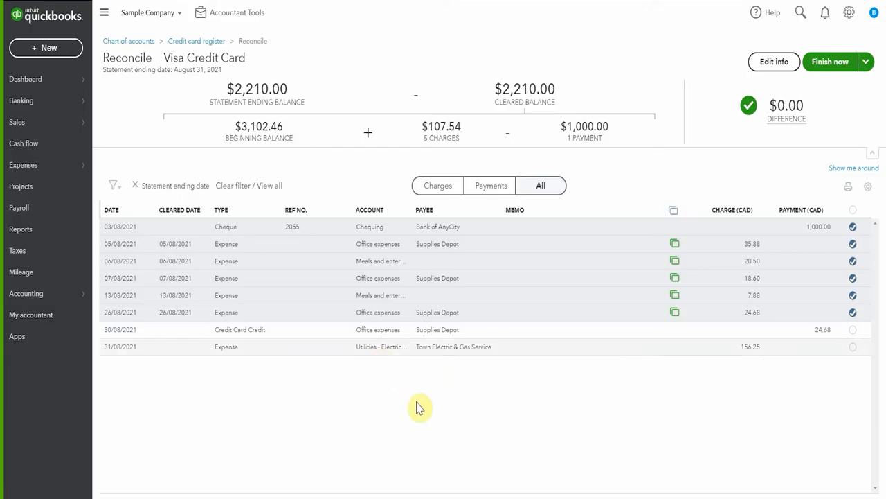
mouse_move(526, 450)
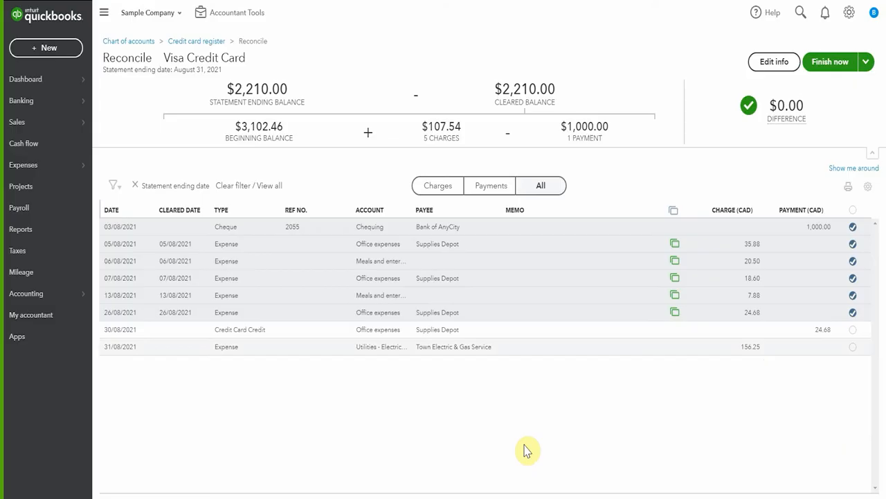
mouse_move(838, 113)
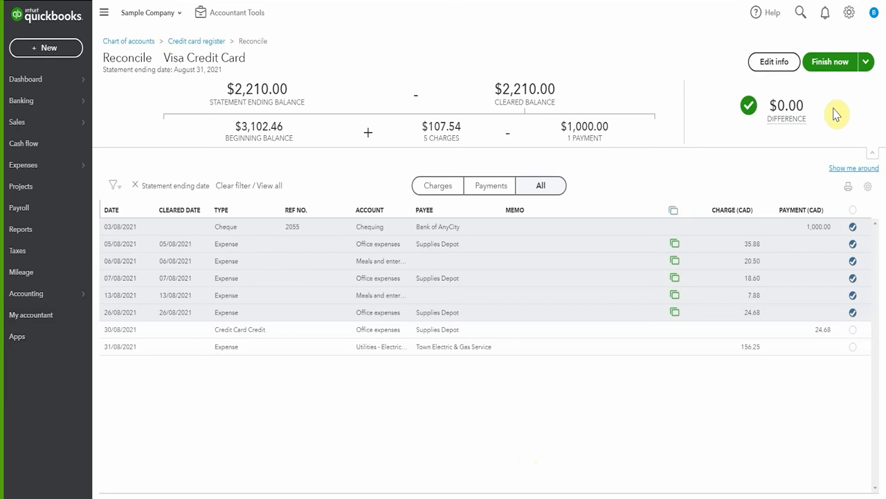
mouse_move(621, 142)
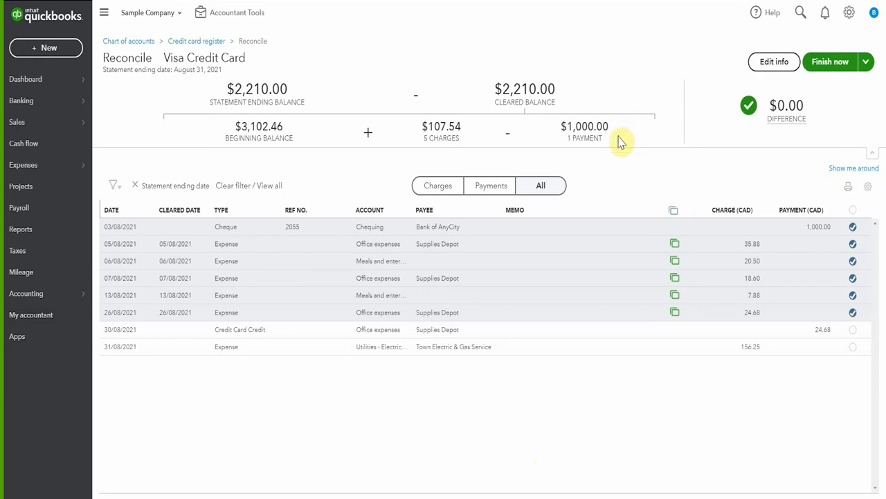
mouse_move(638, 312)
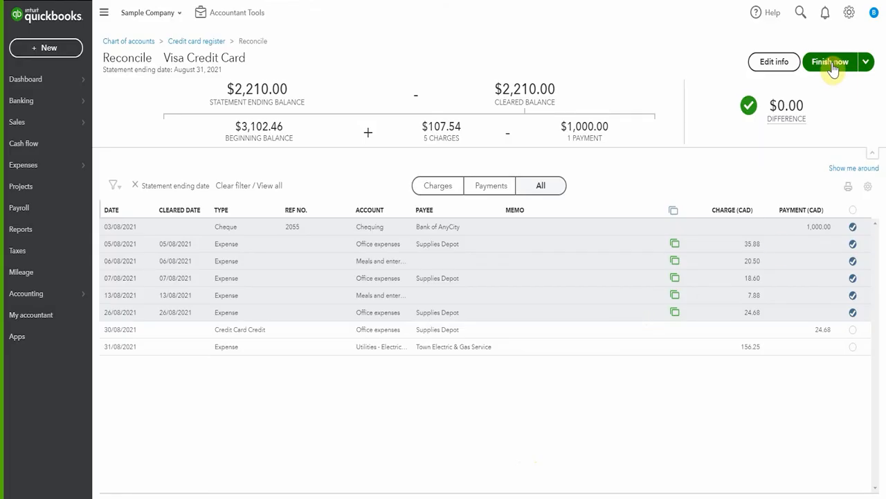
Finish the reconciliation now, getting the 'You reconciled this account' confirmation.
left_click(831, 62)
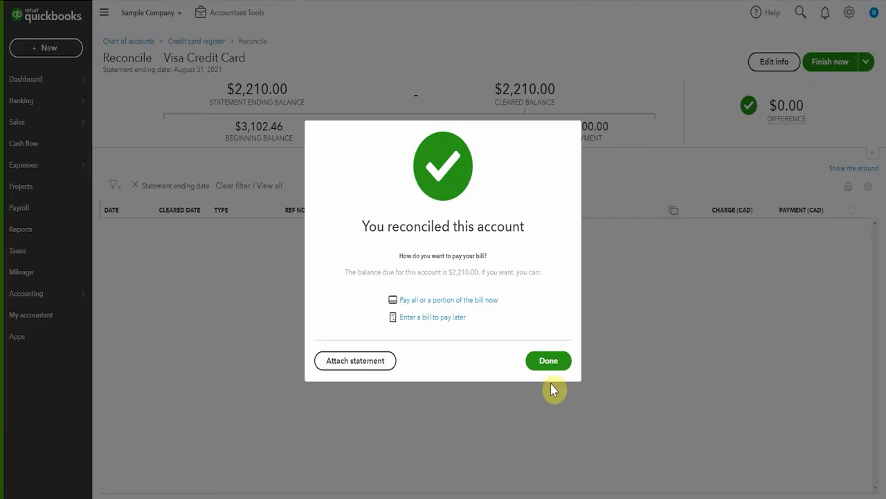